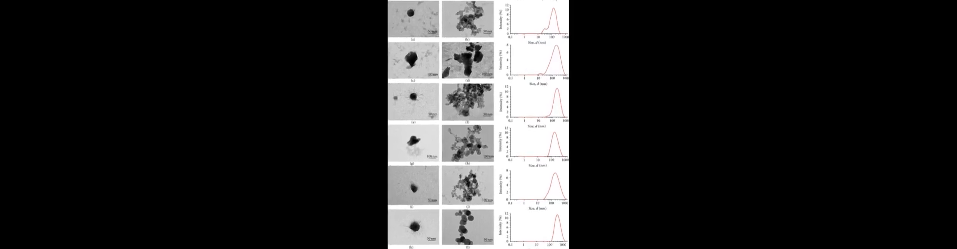
scroll(down, 3)
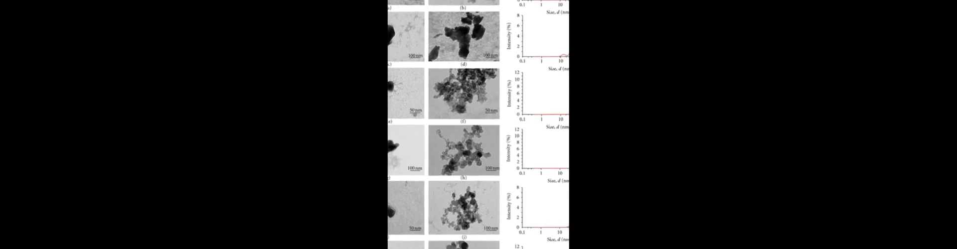
scroll(down, 3)
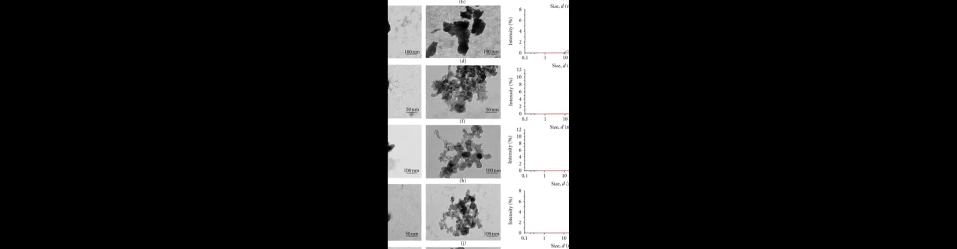
scroll(down, 3)
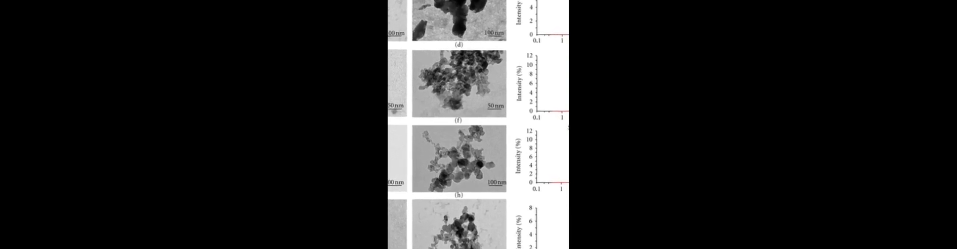
scroll(down, 3)
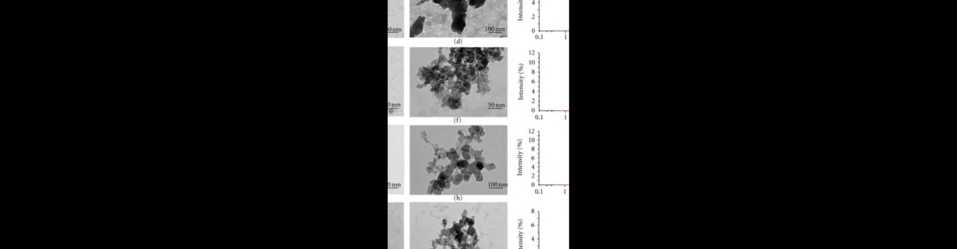